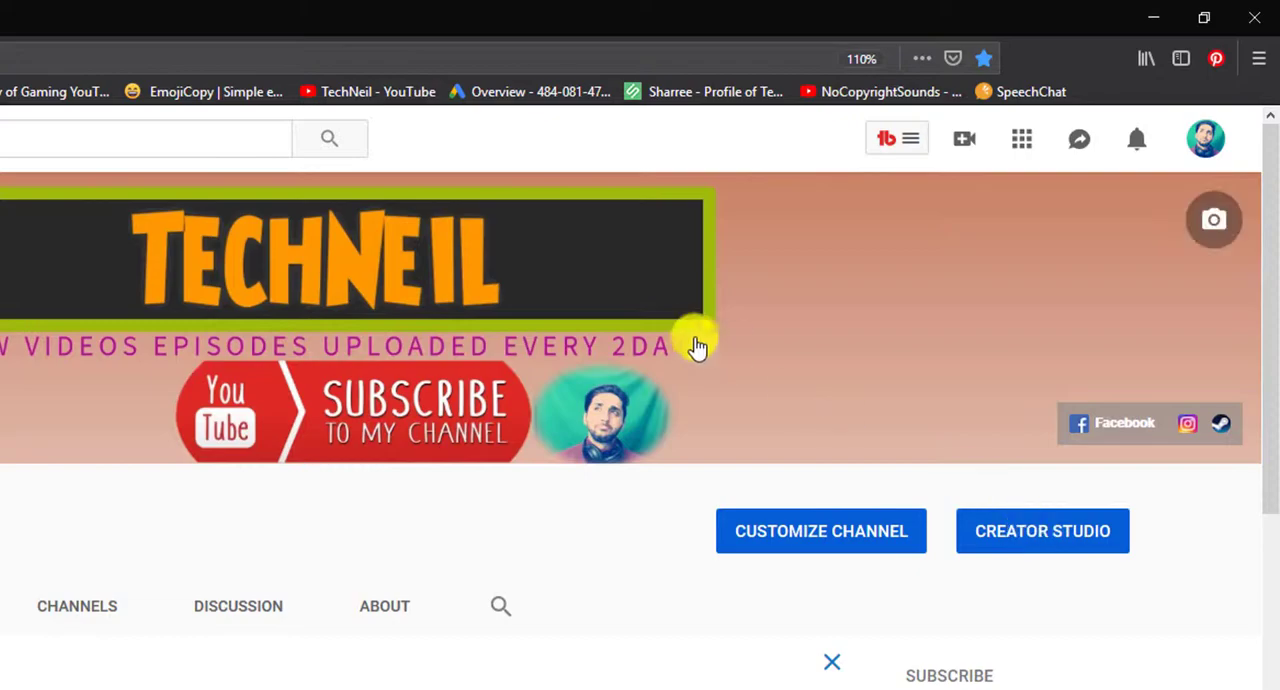
Open Creator Studio from the channel page and expand Community to reach Comments
click(1042, 531)
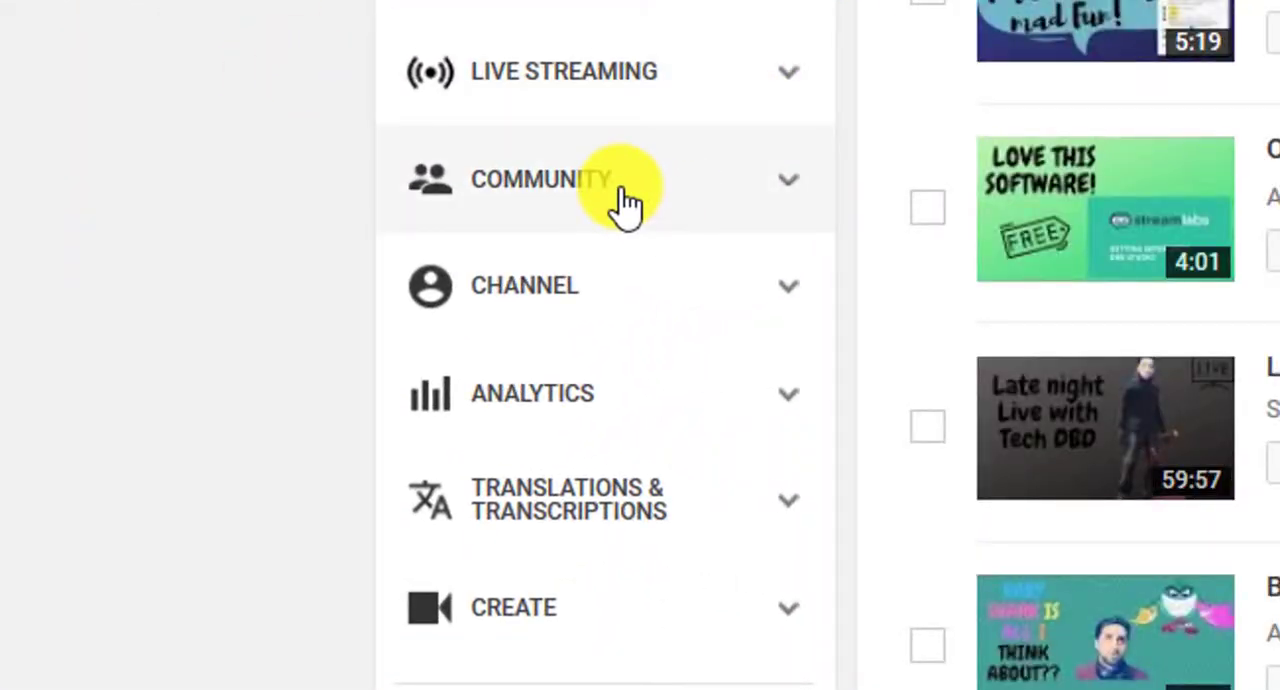
click(542, 179)
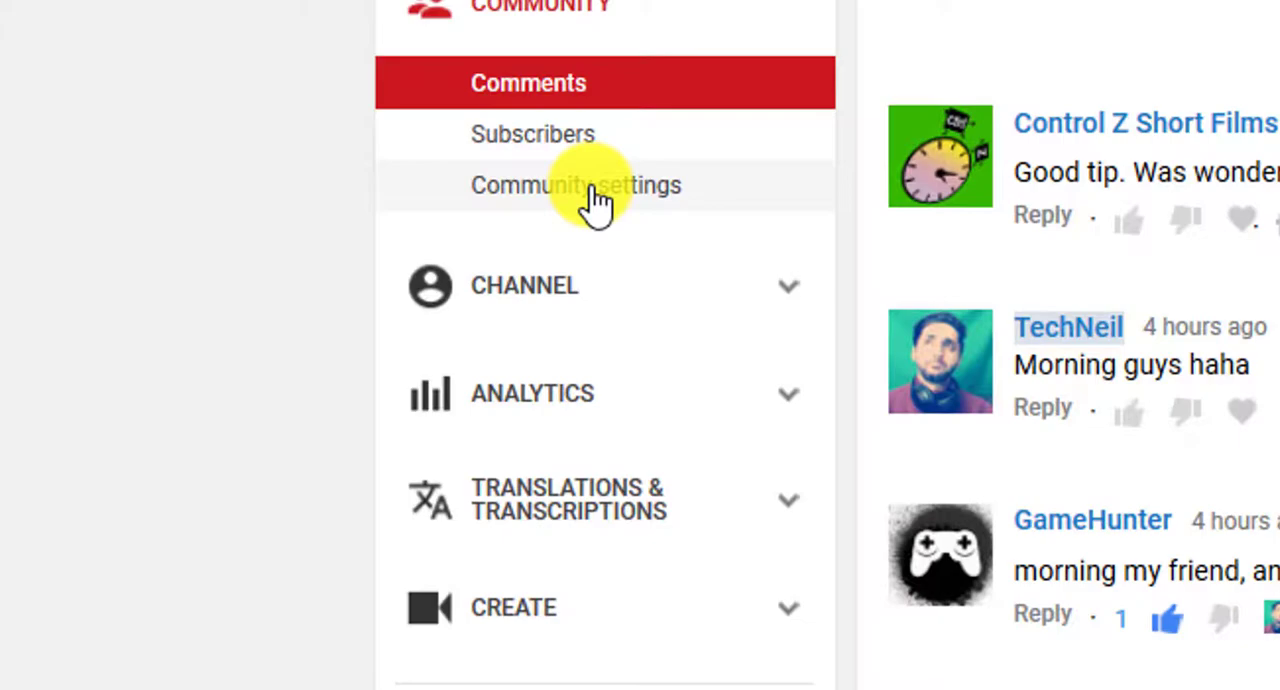
Review the existing Blocked words list in Community settings, then bring up File Explorer
click(576, 185)
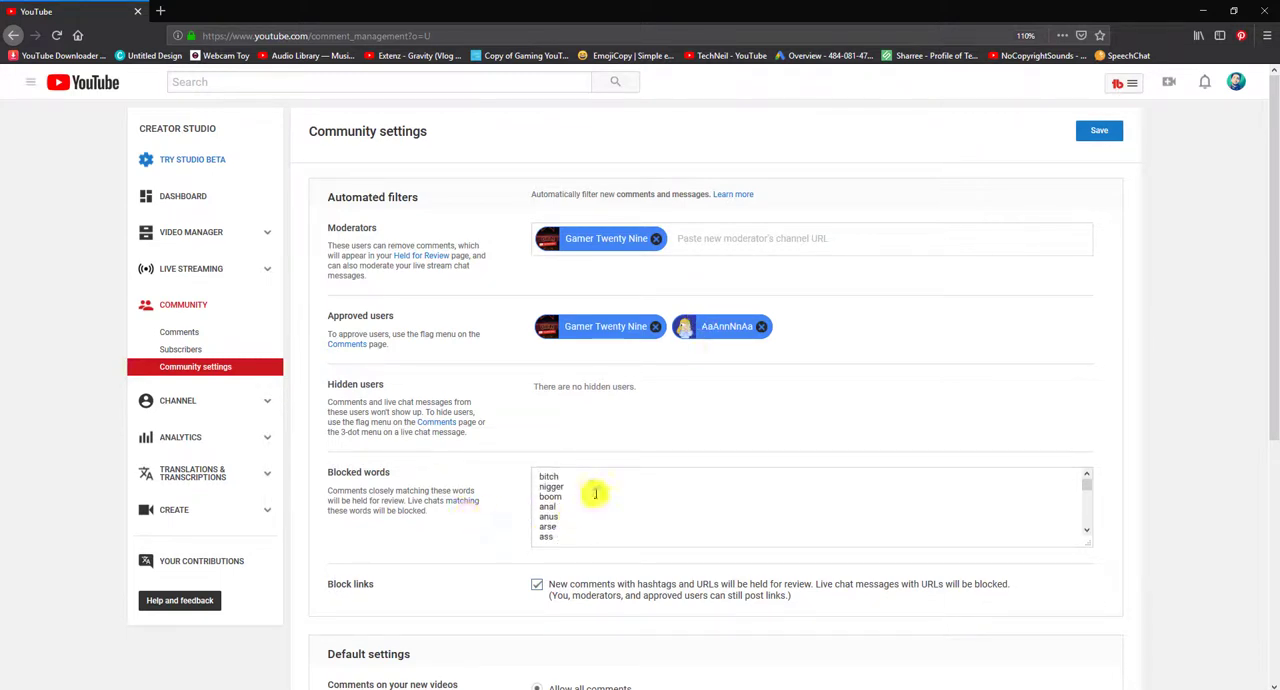
scroll(down, 3)
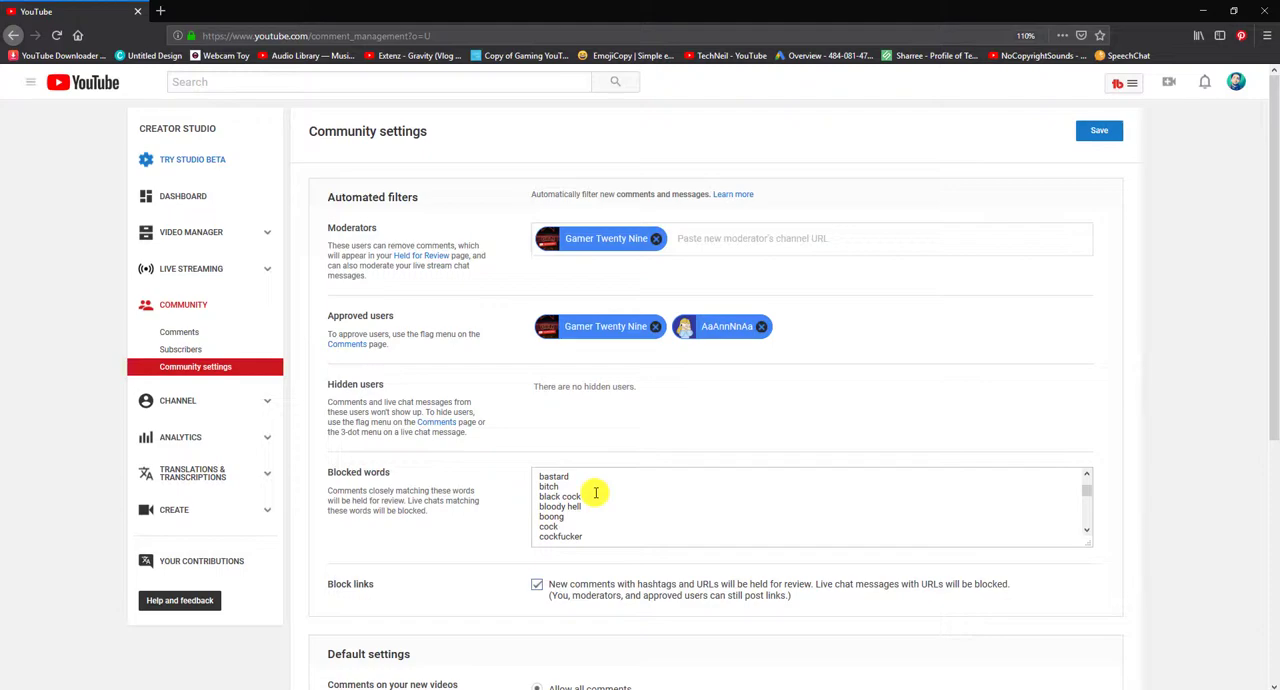
scroll(down, 3)
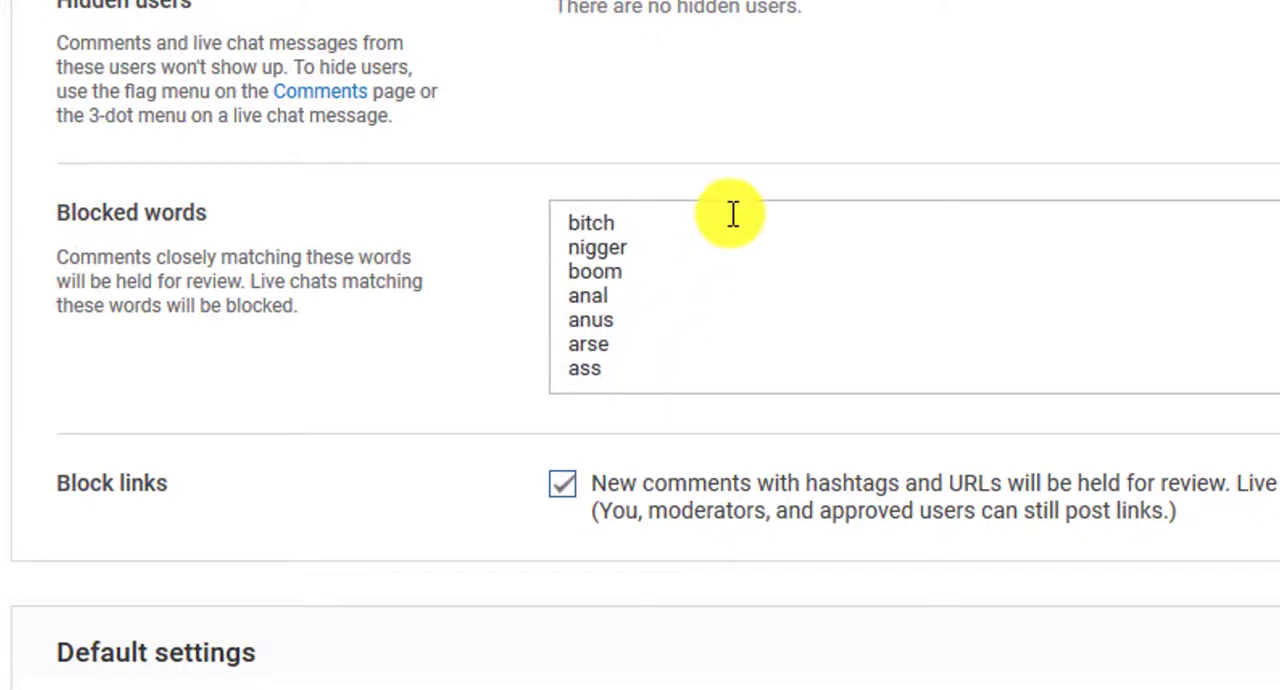
scroll(down, 3)
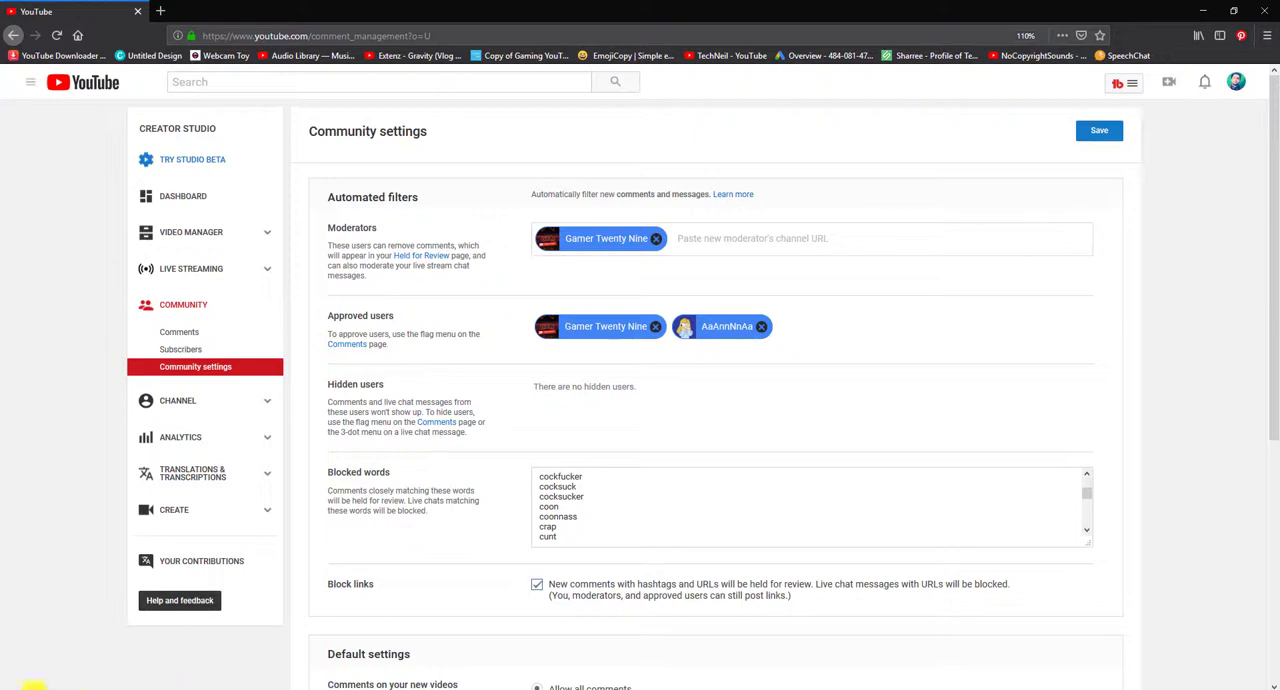
scroll(down, 3)
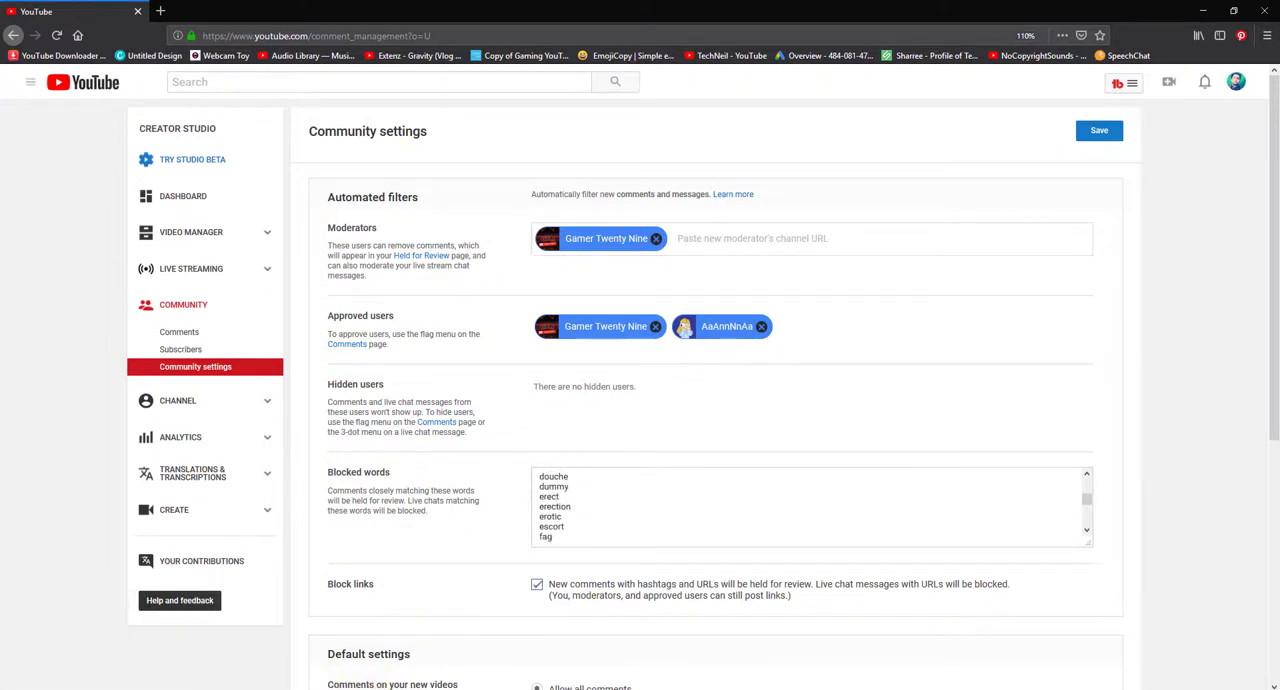
click(12, 683)
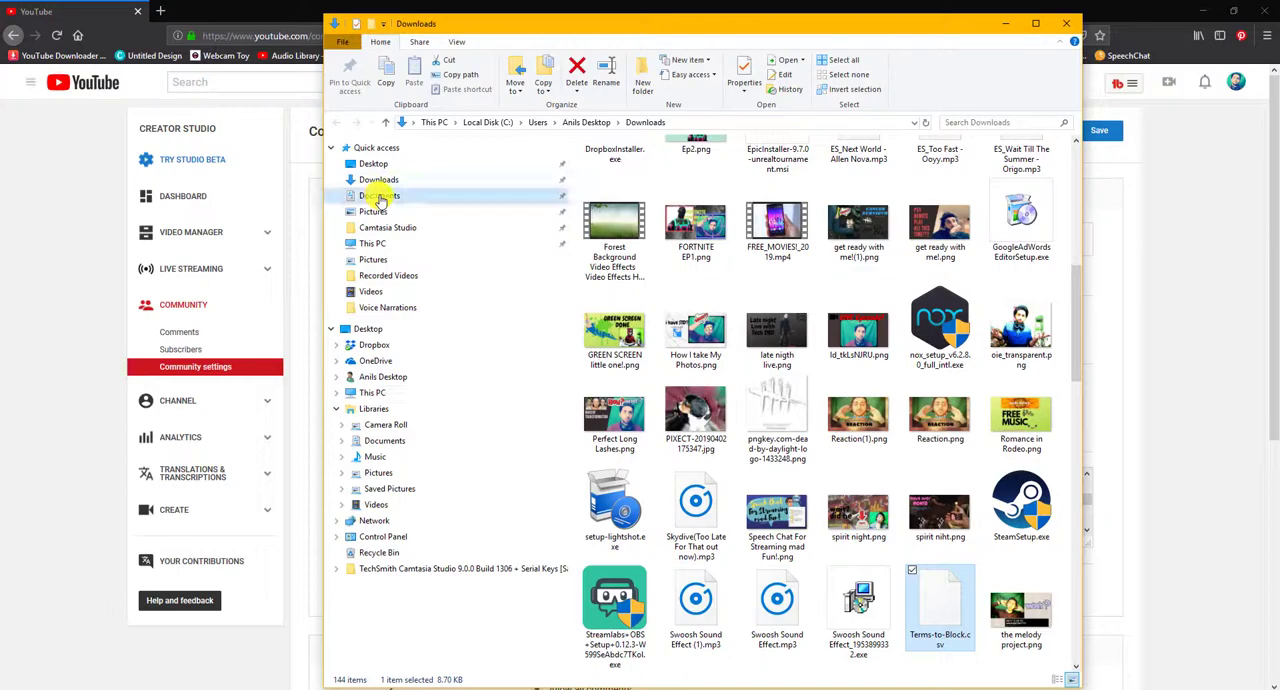
Browse to the folder and read through the bad-words text file in Notepad
click(380, 195)
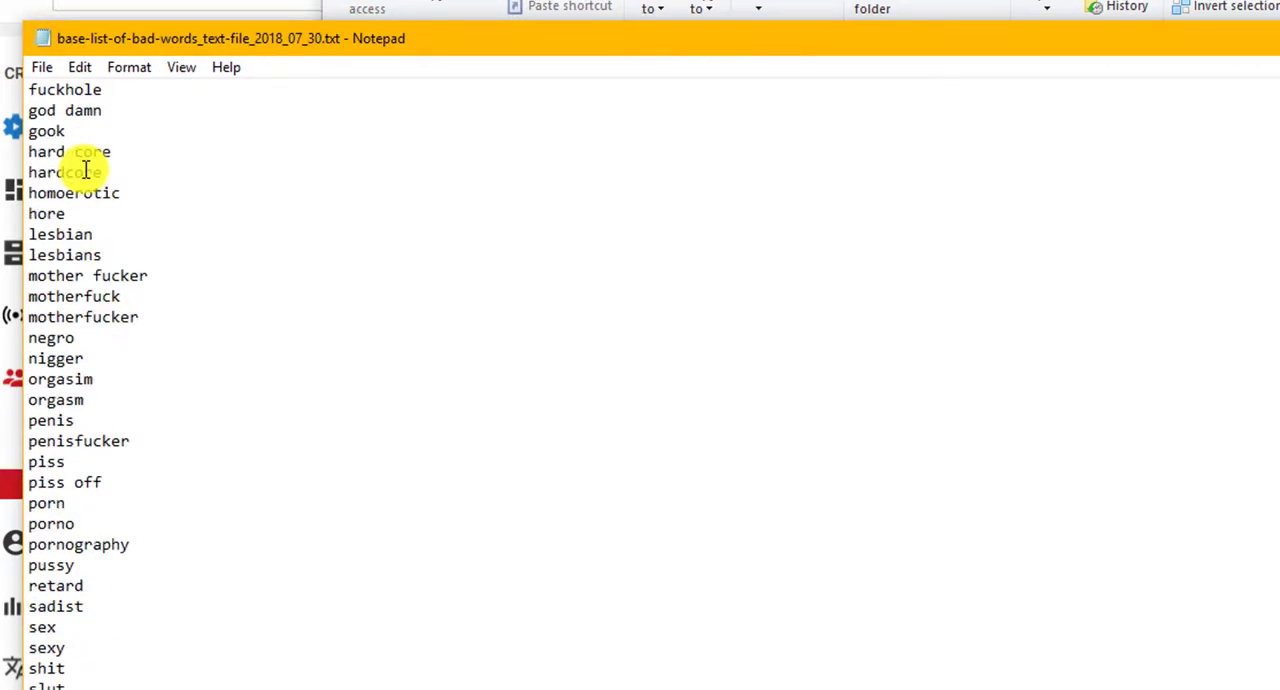
scroll(up, 3)
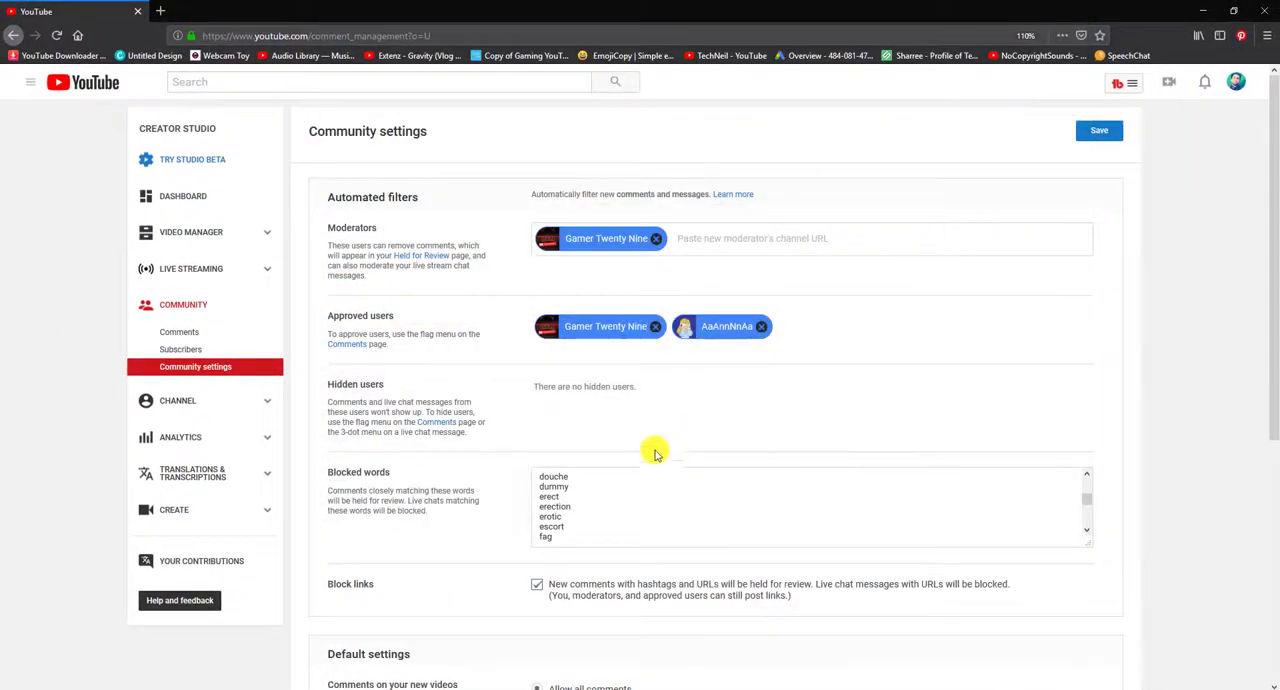
Paste the bad-words list into Blocked words and confirm it ends at xxx
click(555, 485)
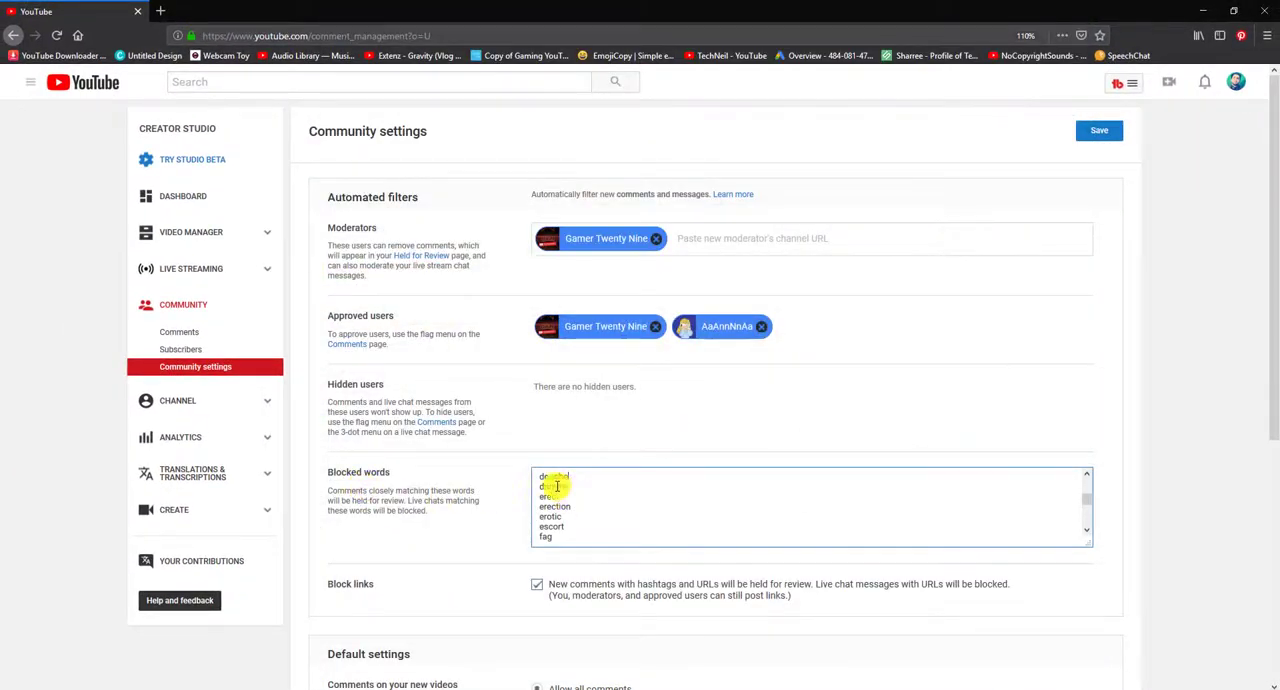
scroll(down, 3)
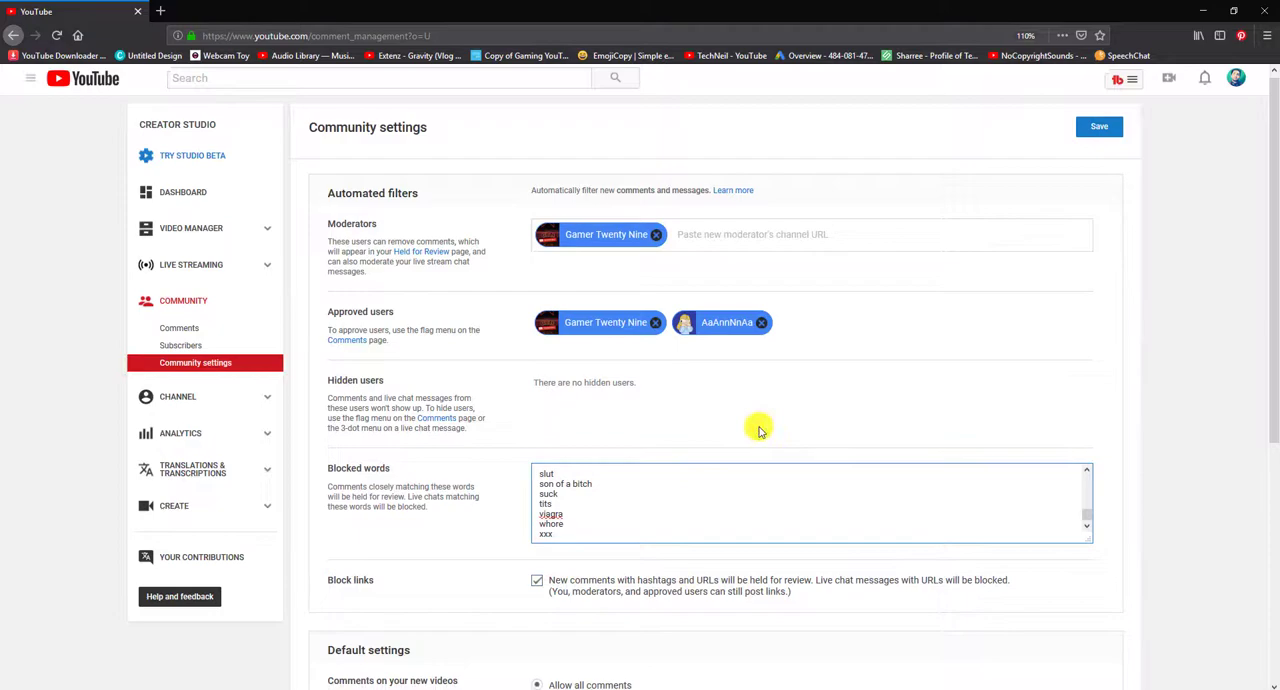
scroll(down, 3)
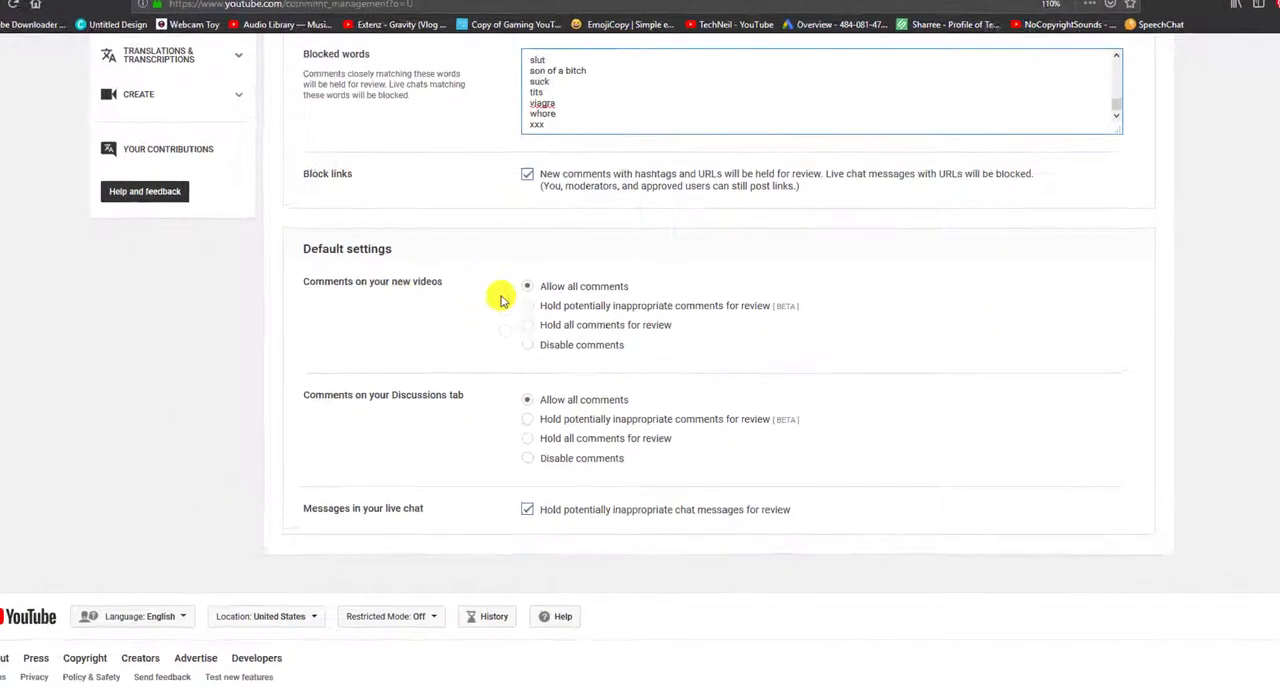
Hold potentially inappropriate comments for review on new videos and the Discussions tab
click(527, 305)
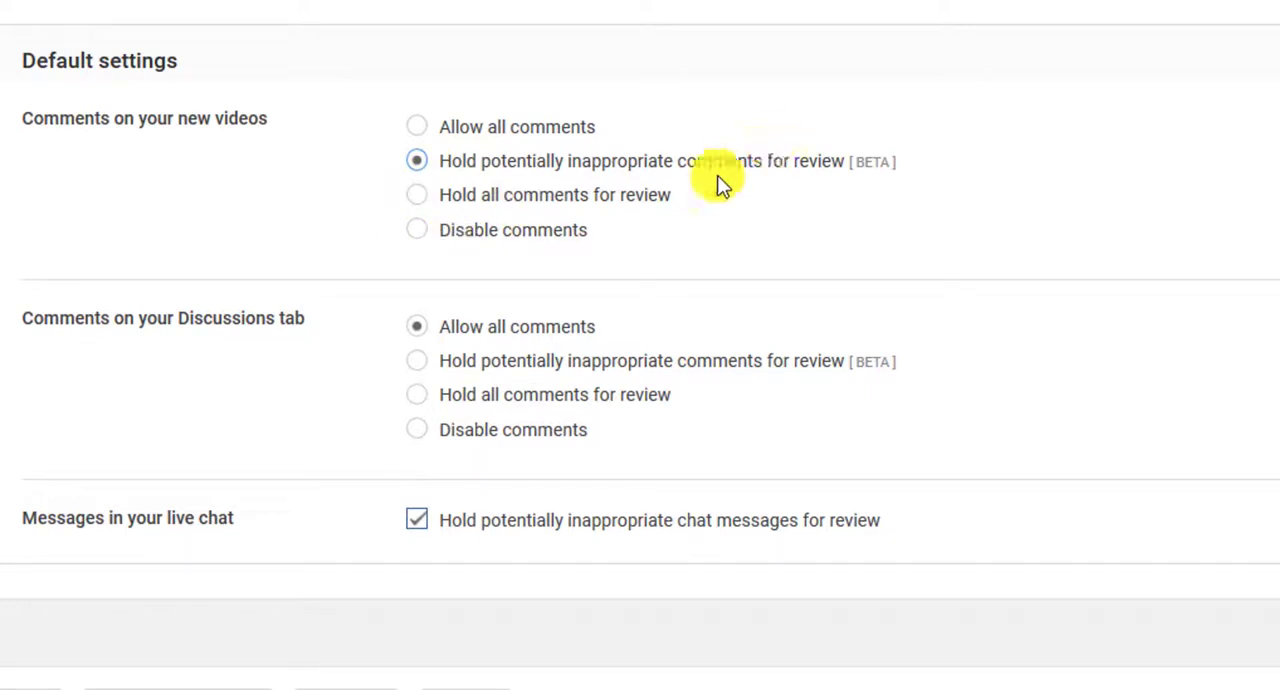
click(416, 360)
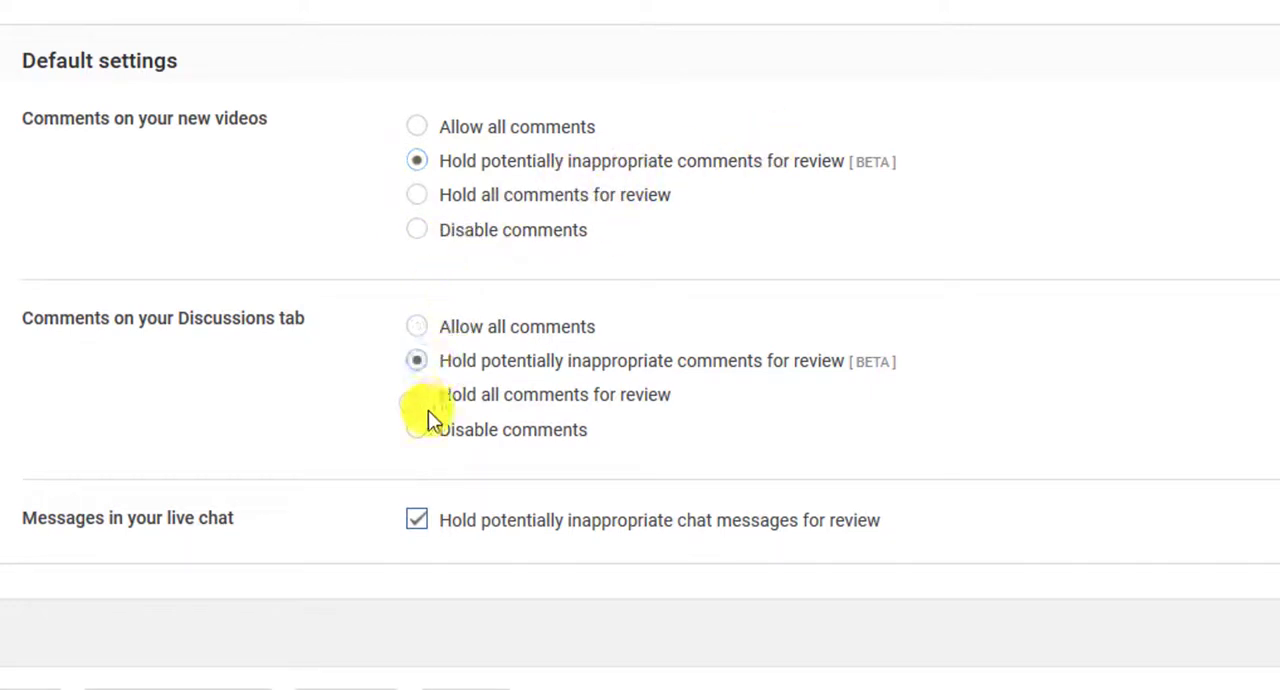
mouse_move(675, 272)
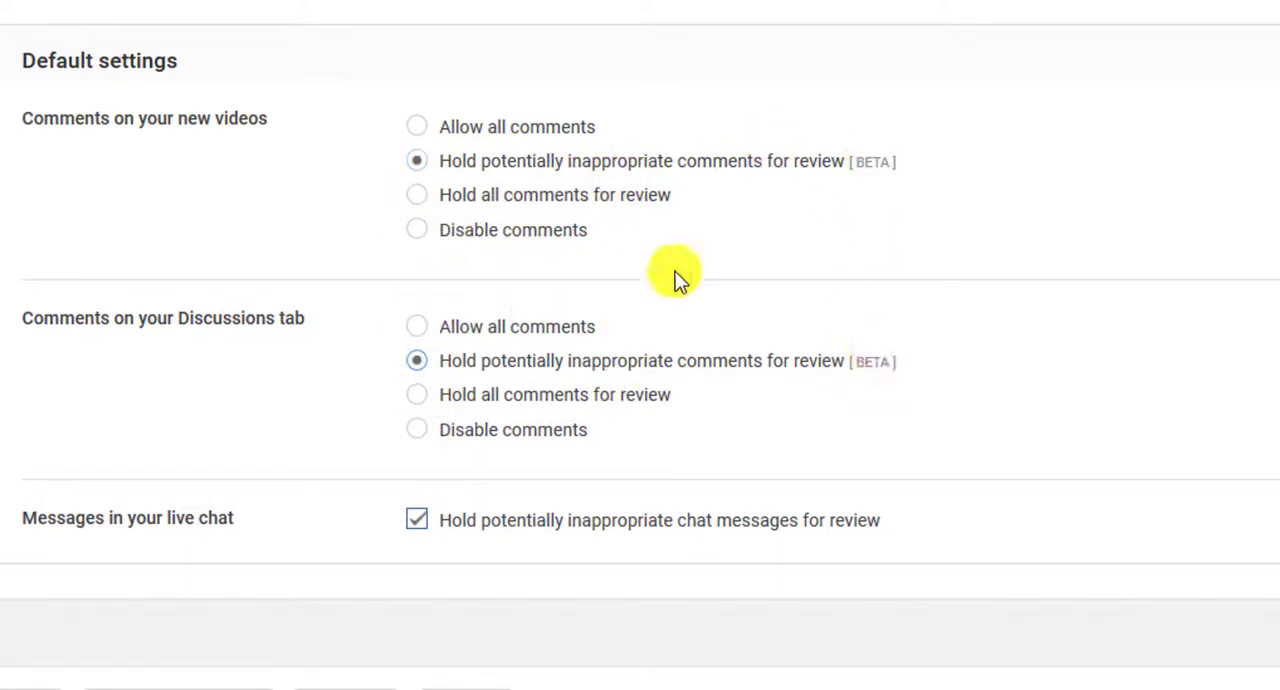
mouse_move(456, 530)
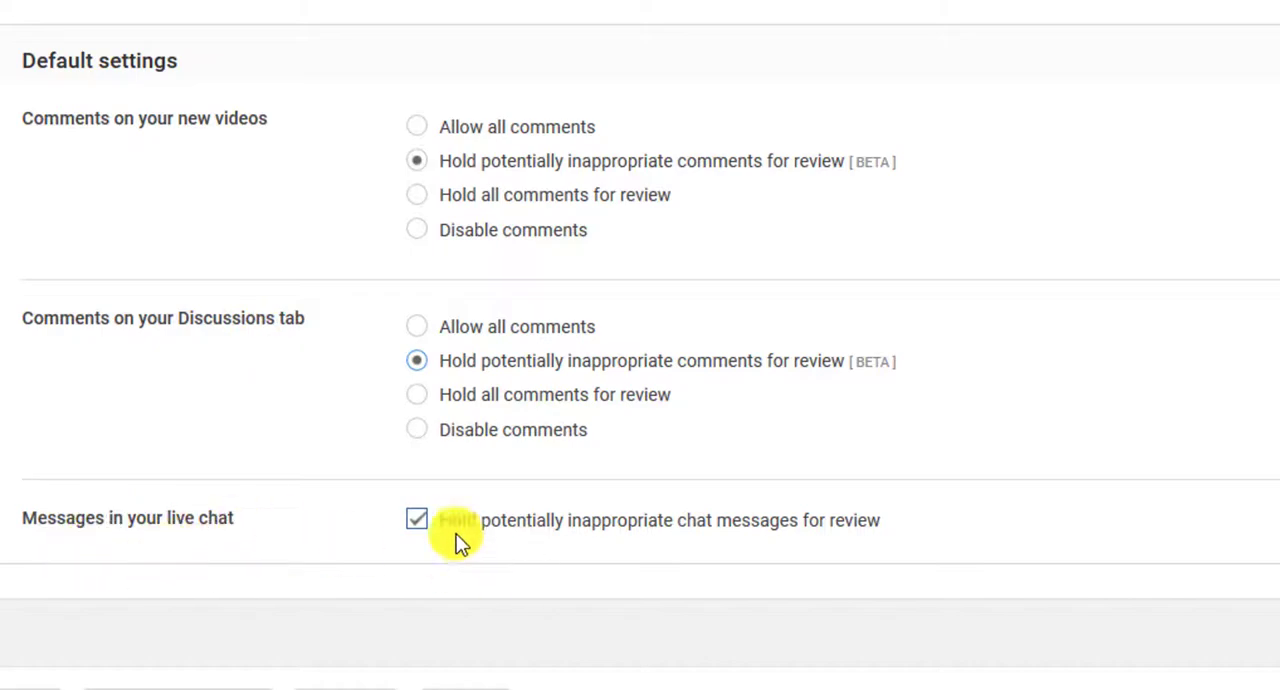
mouse_move(790, 555)
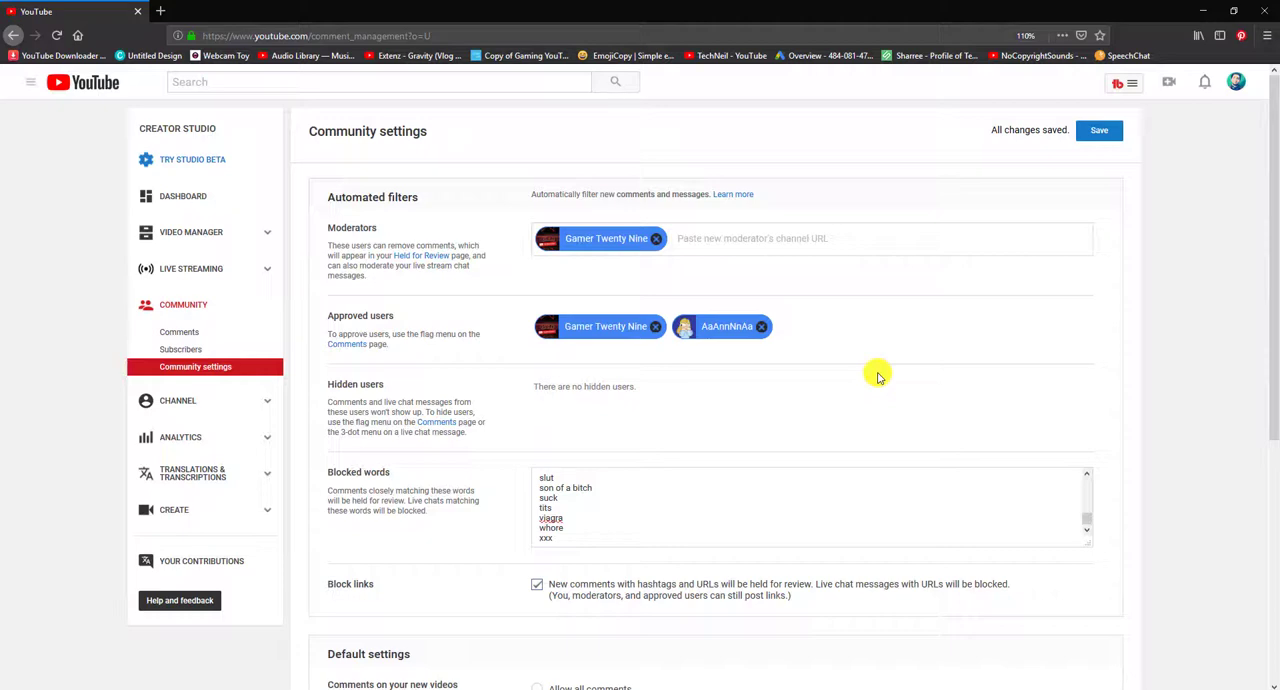
mouse_move(865, 332)
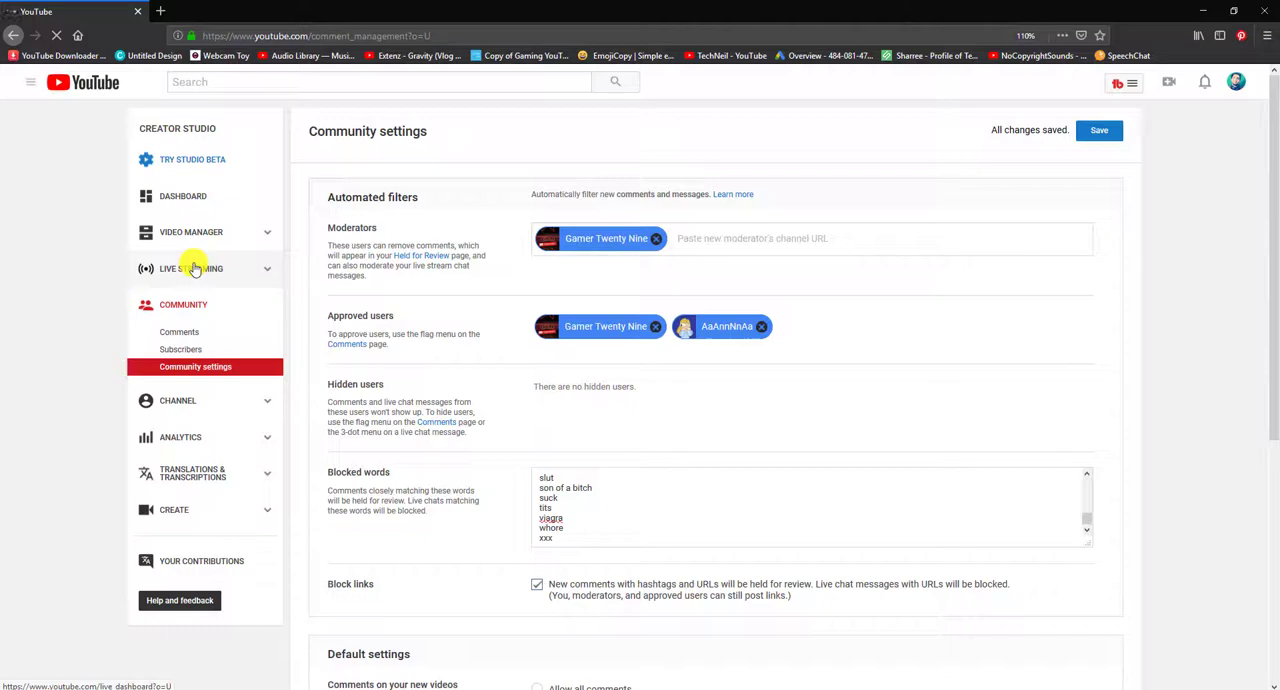
Post the test message 'you suck' in the live stream chat and open its moderation menu
click(191, 268)
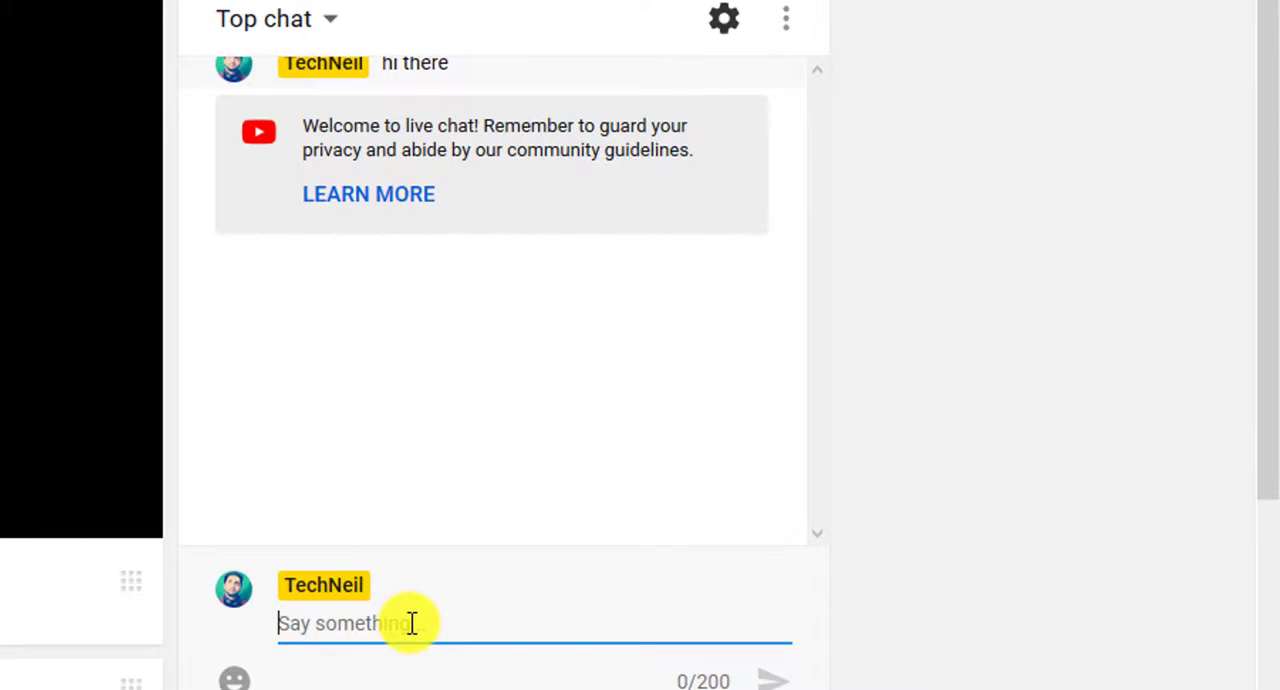
text(you)
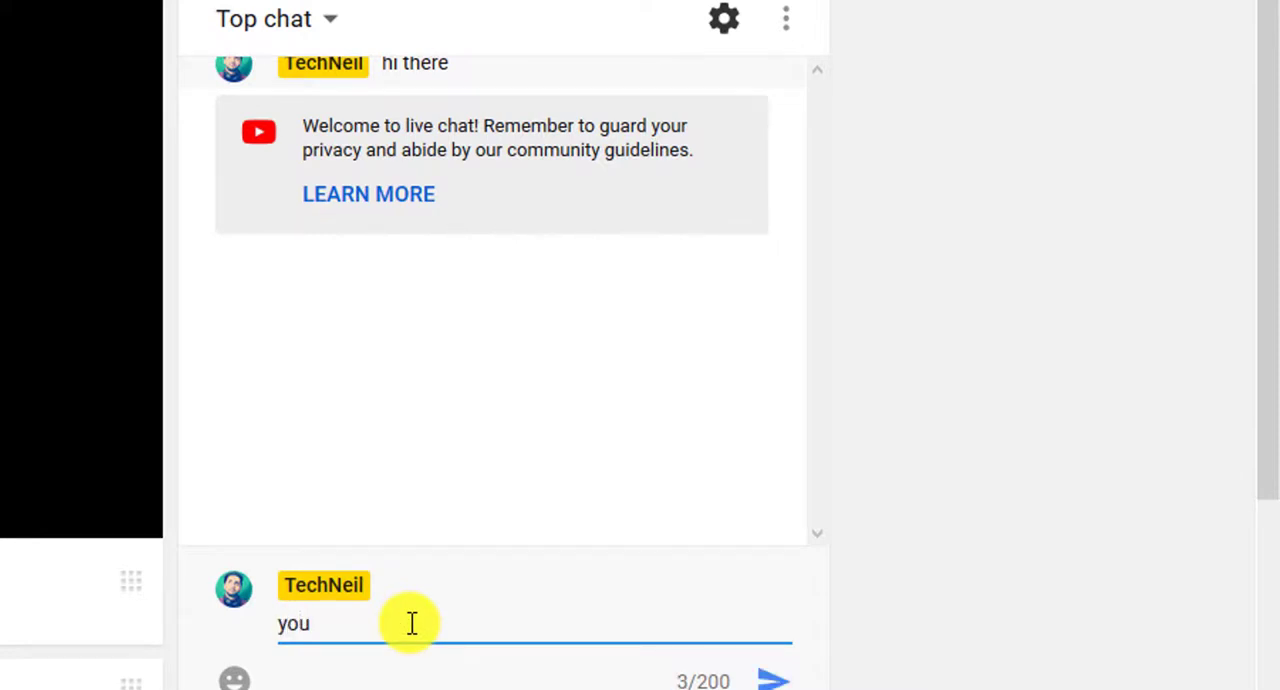
click(774, 680)
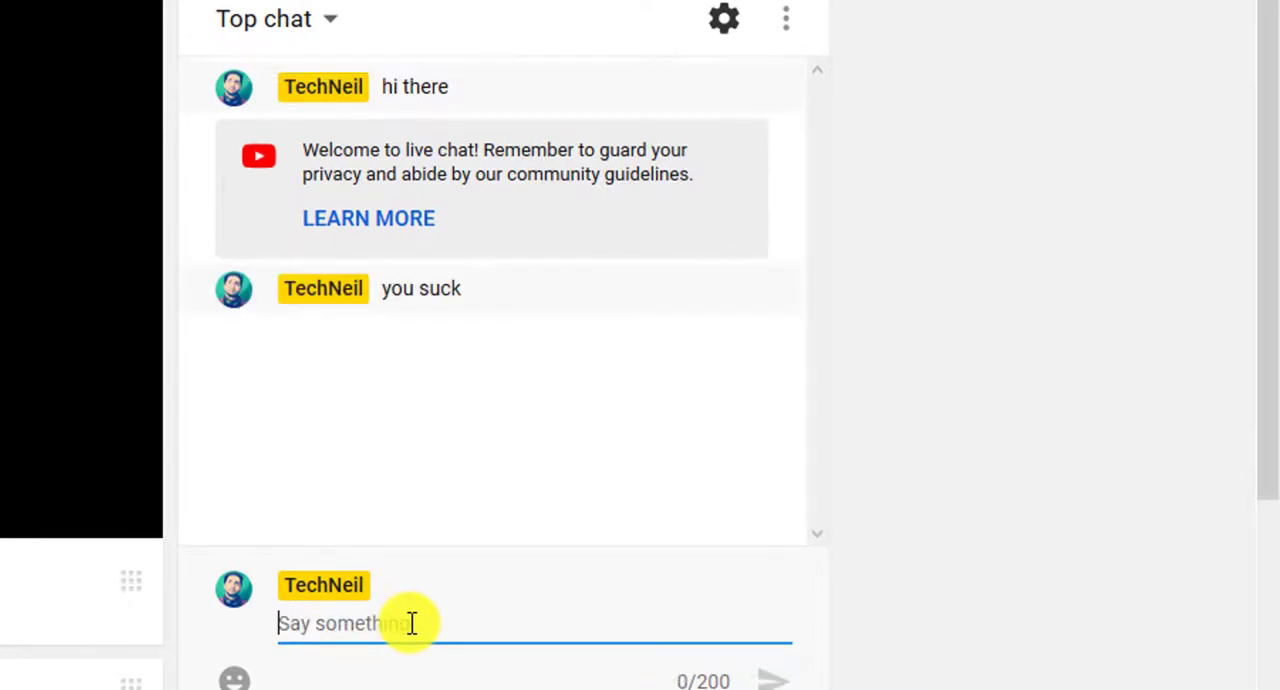
mouse_move(592, 362)
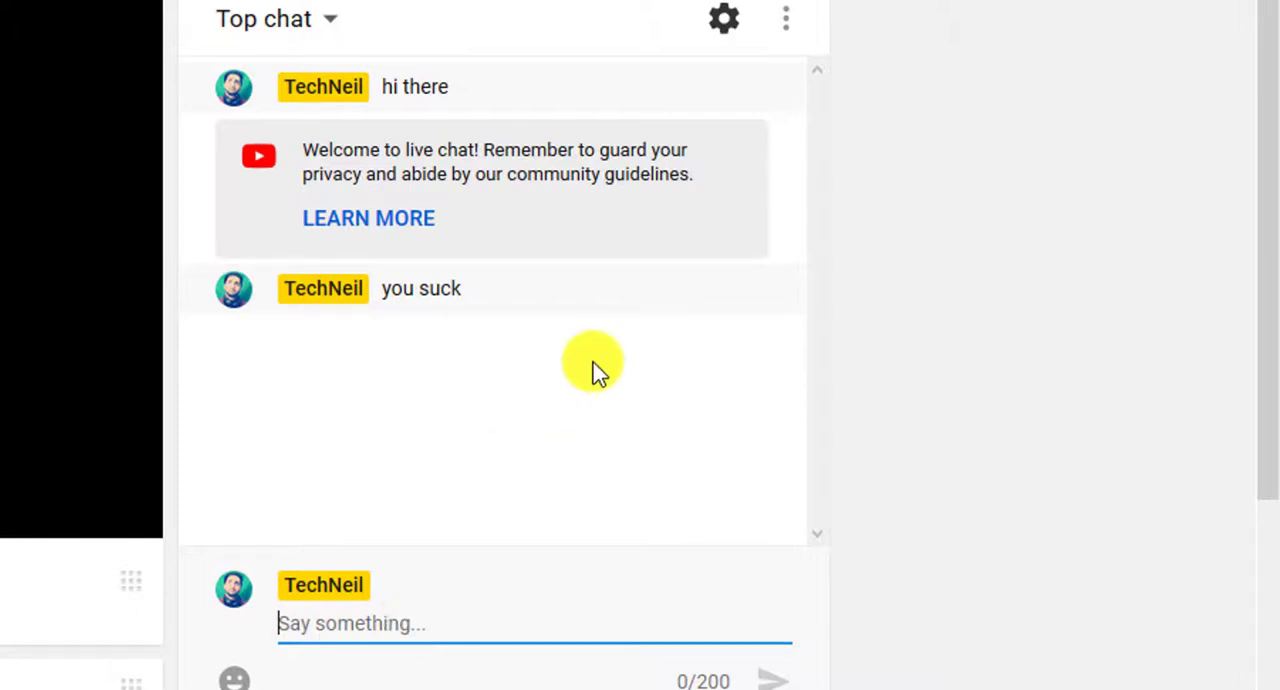
mouse_move(593, 300)
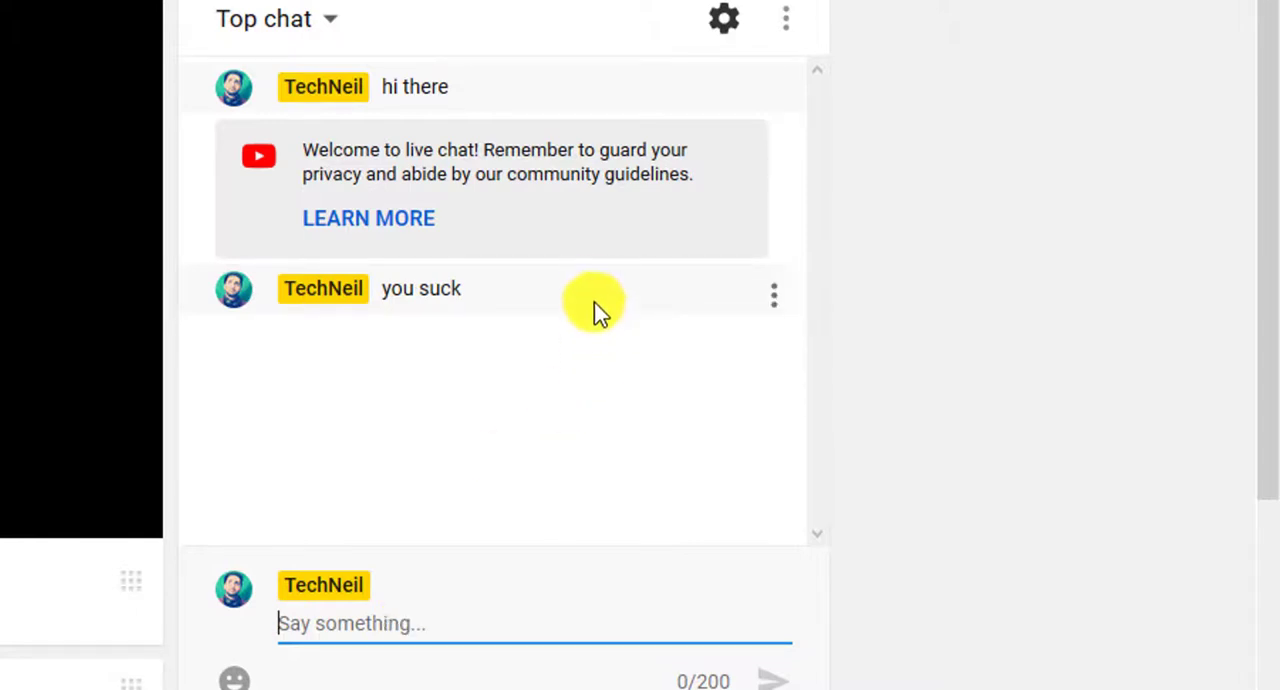
mouse_move(773, 295)
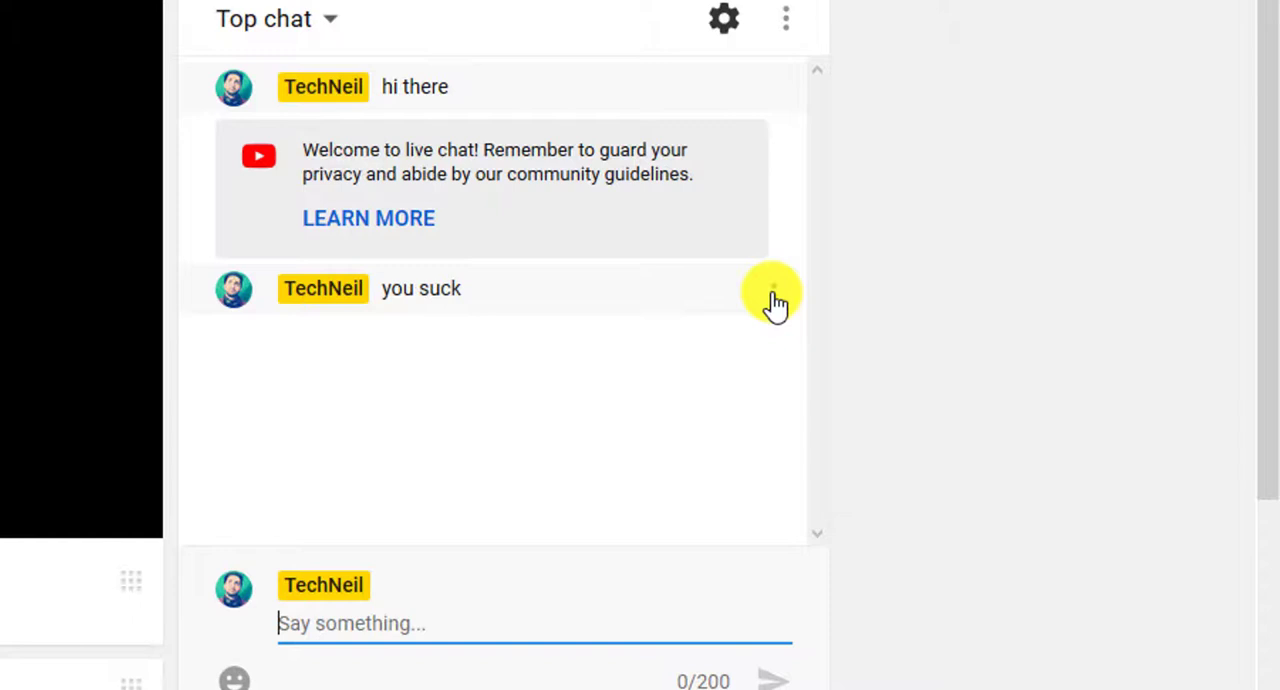
click(773, 294)
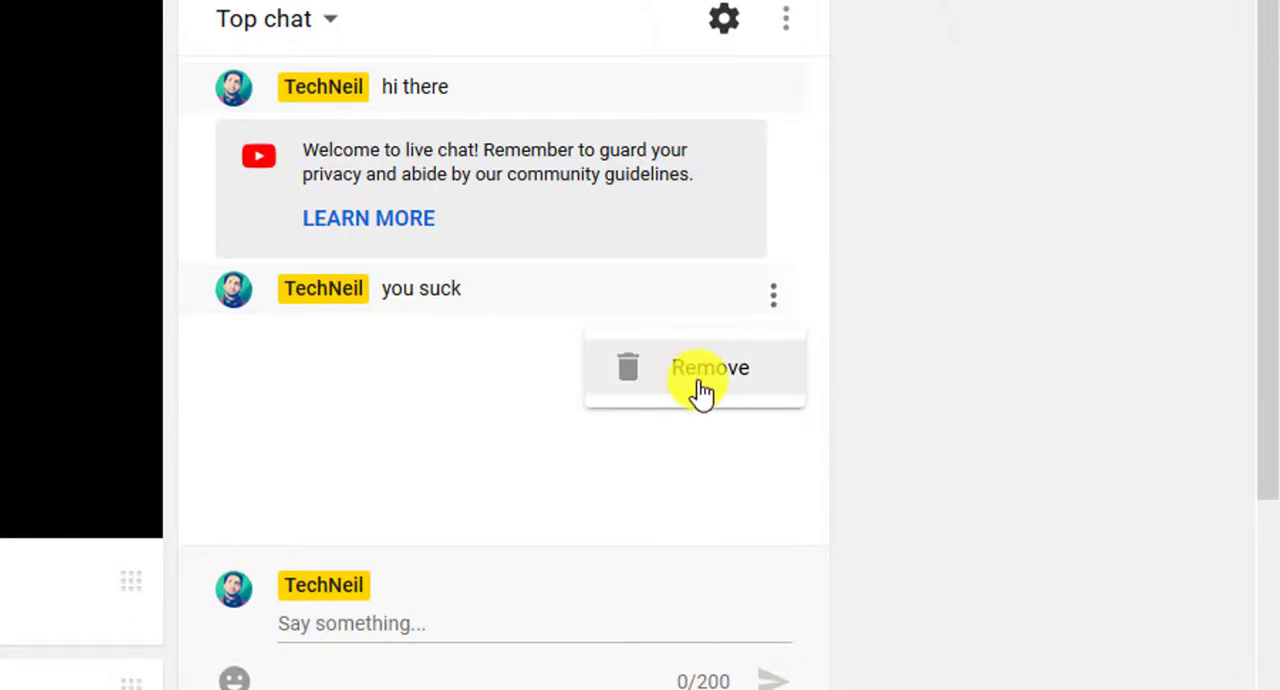
mouse_move(690, 420)
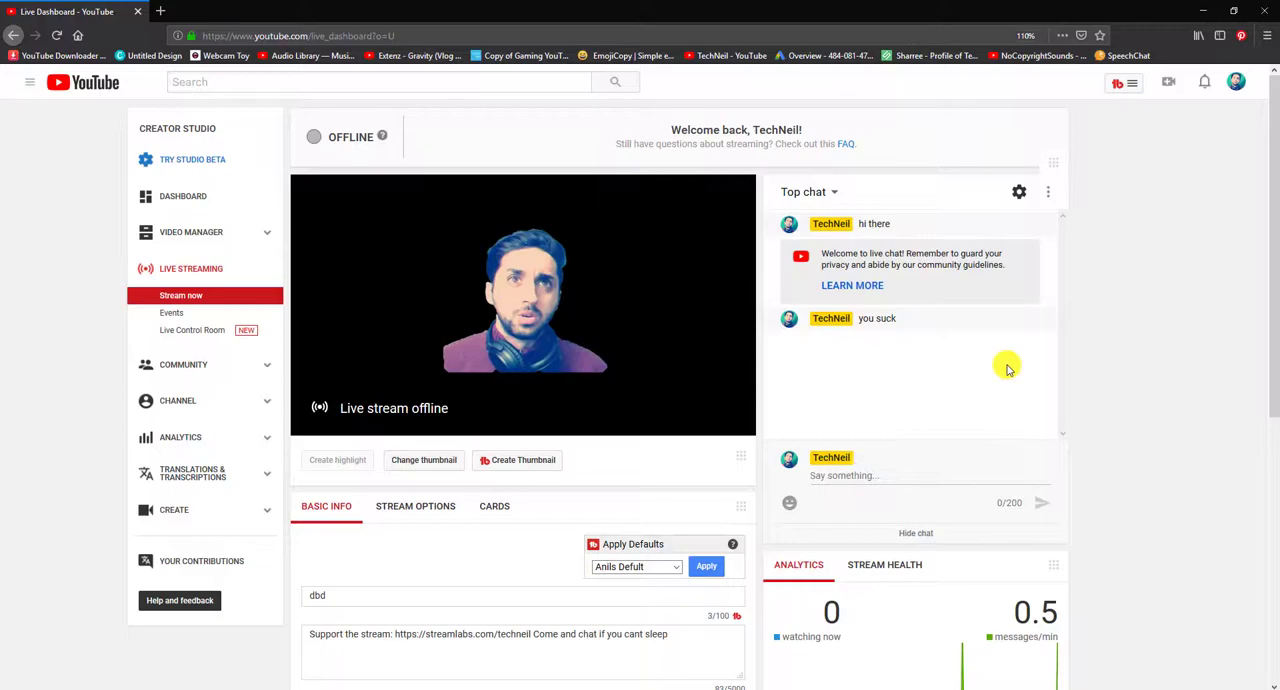
mouse_move(1014, 347)
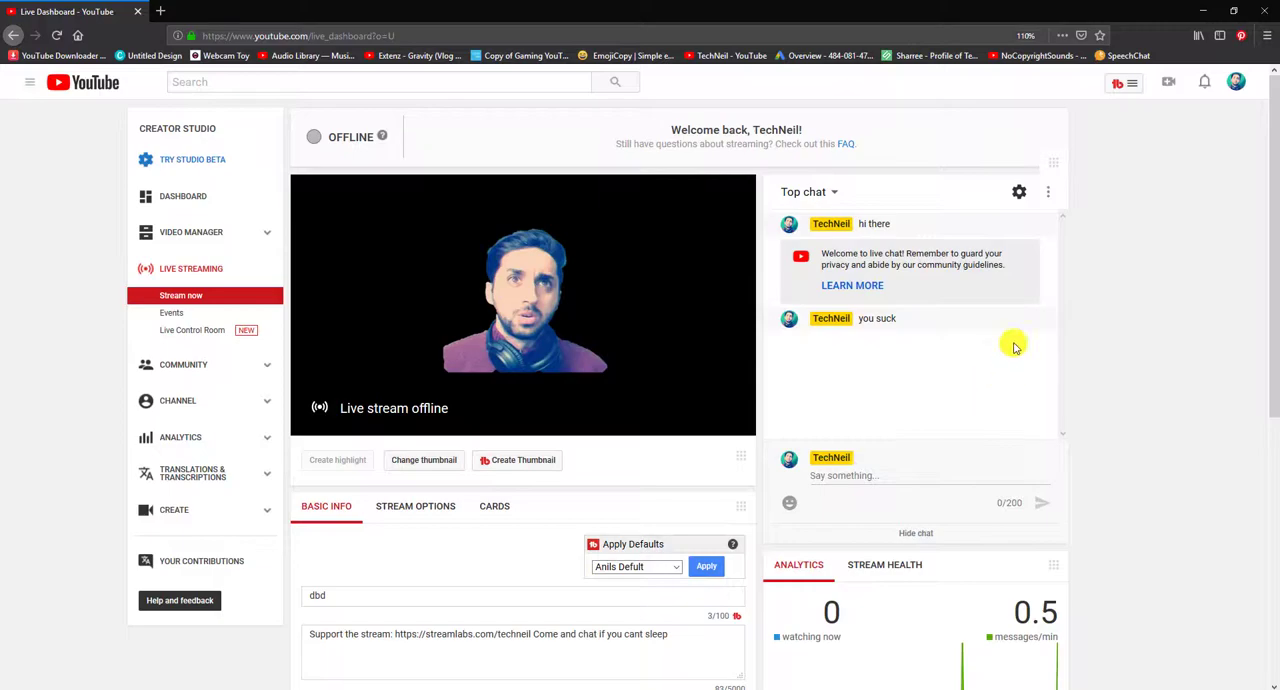
mouse_move(1065, 458)
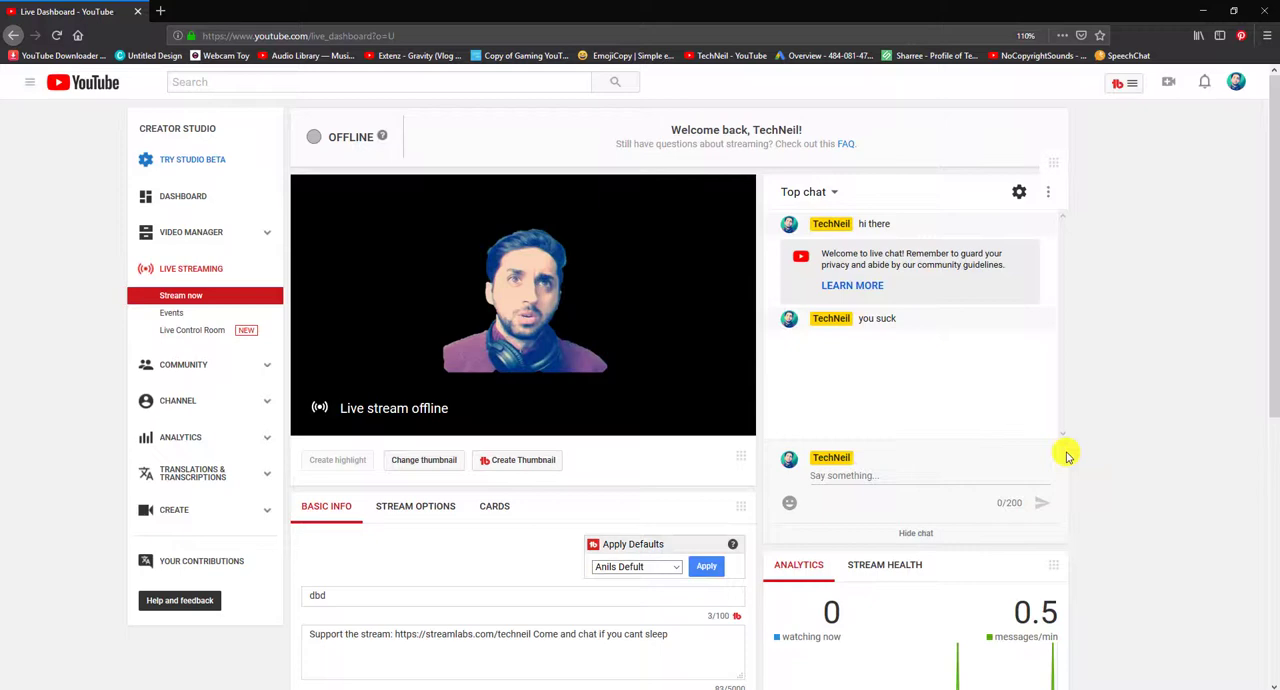
mouse_move(1064, 73)
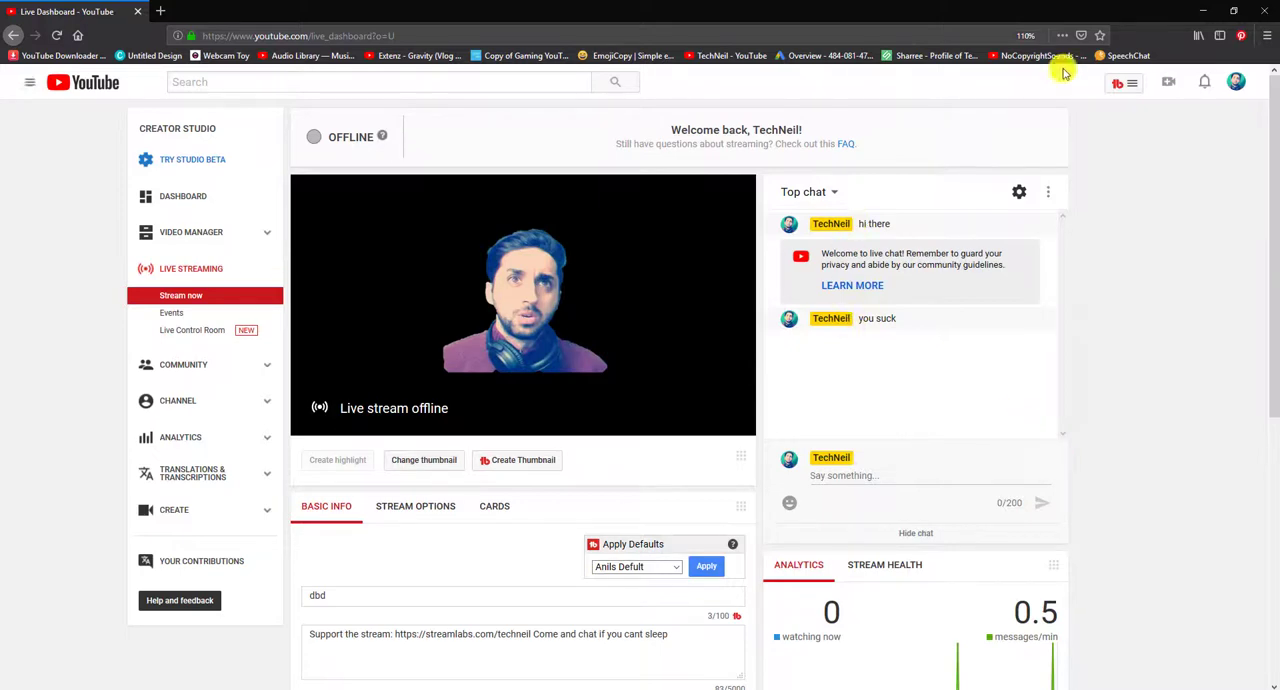
Open the SpeechChat site from the bookmarks bar and unmute the page
click(1121, 55)
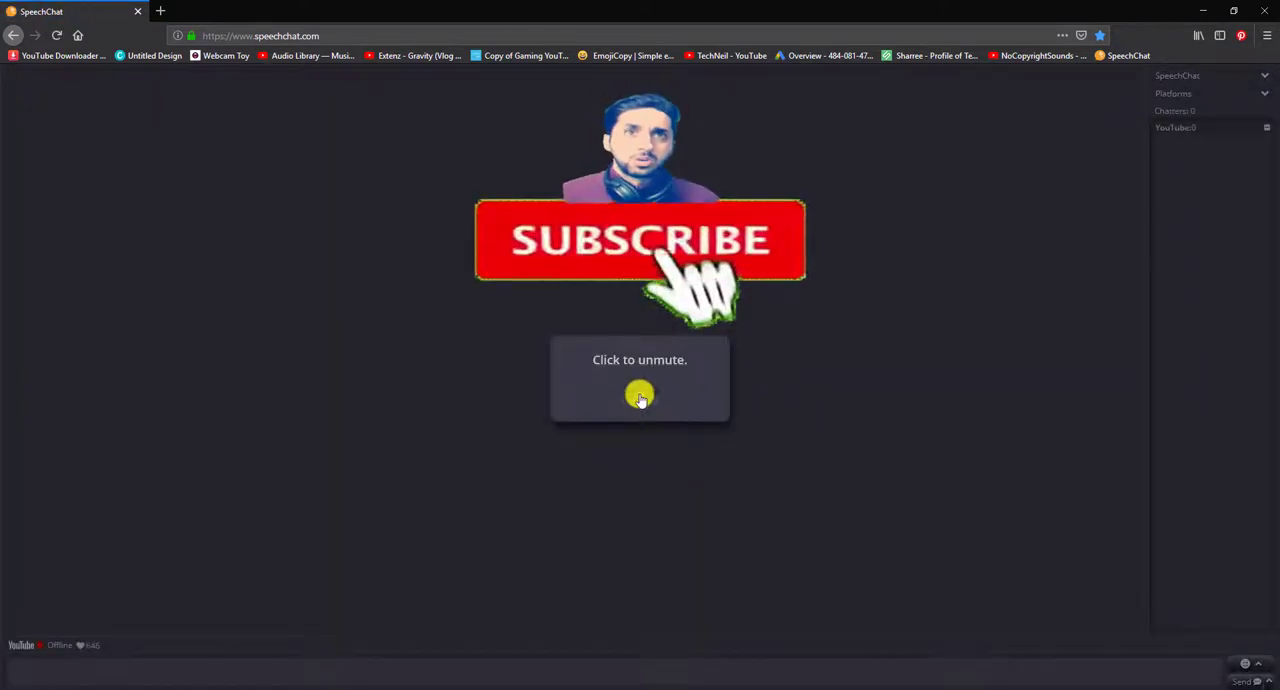
click(639, 395)
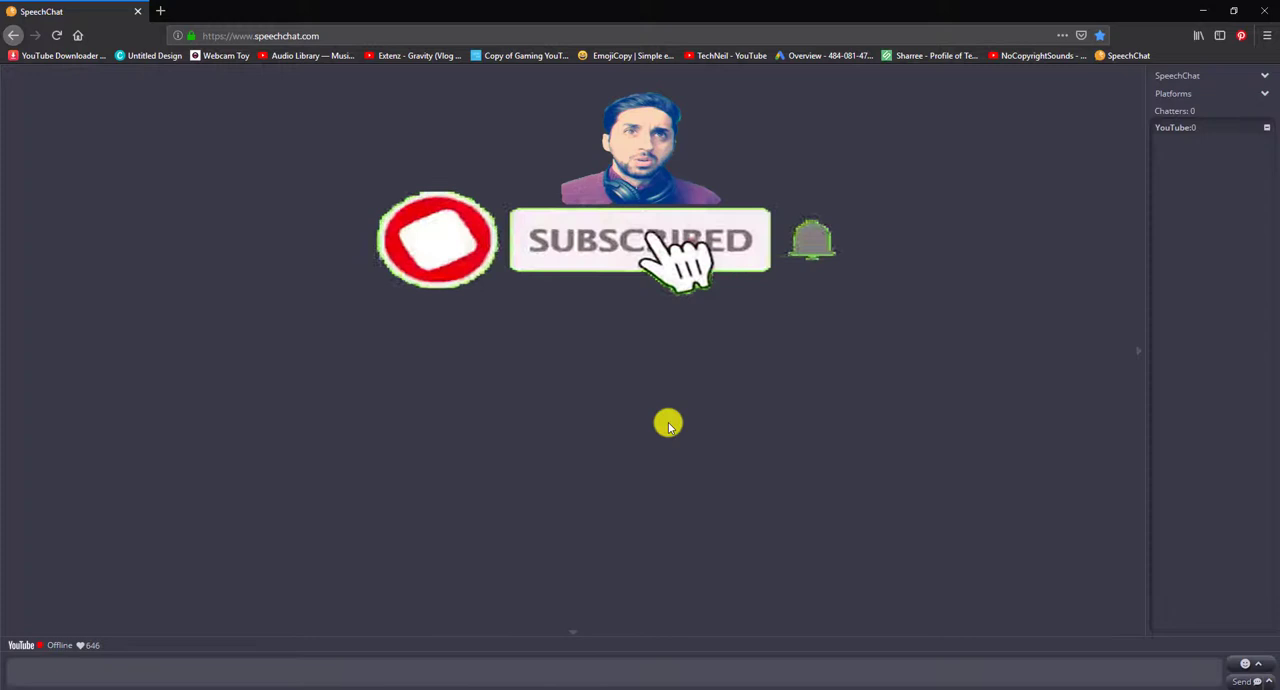